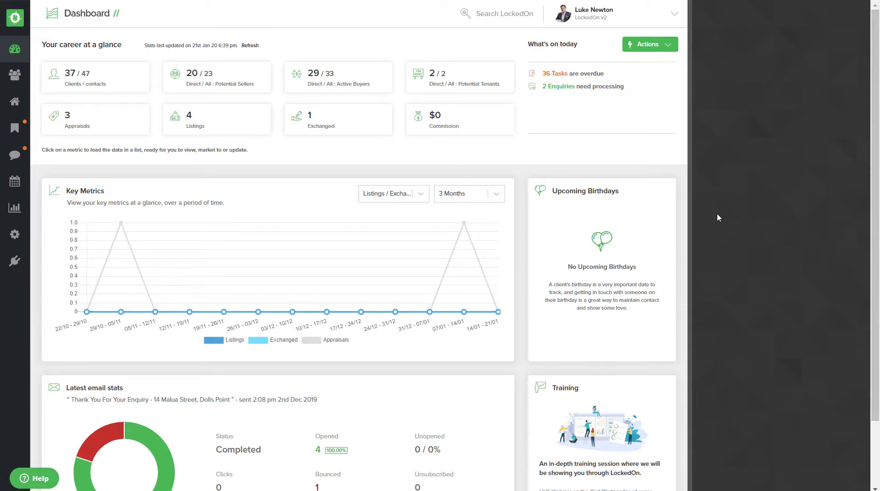
pyautogui.moveTo(13, 102)
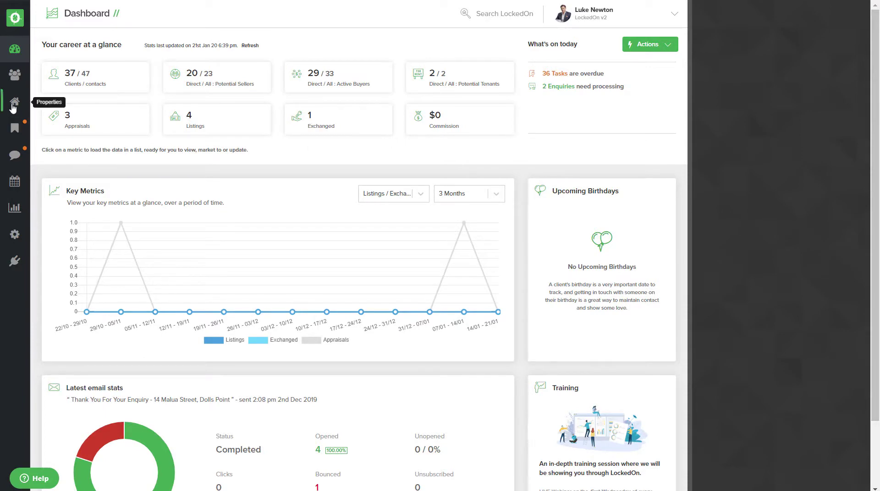
# - Open the Properties list to show the nine listings, including 123 Bondi Road
pyautogui.click(15, 102)
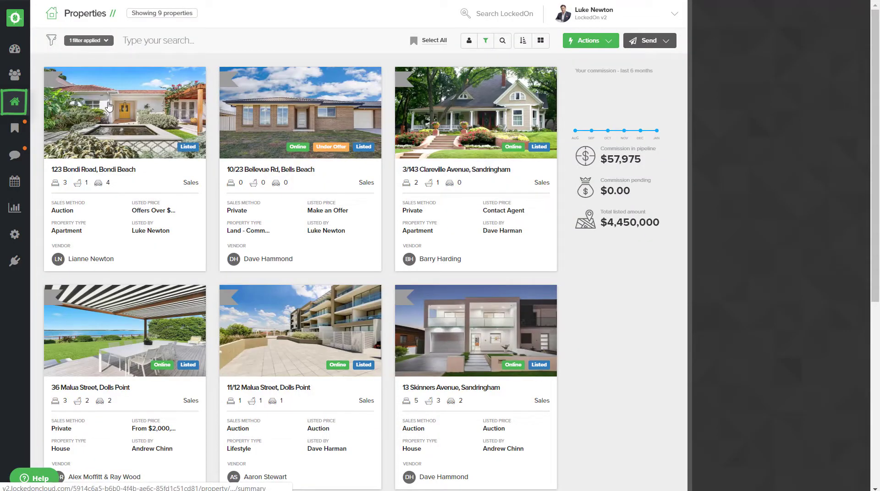
# - Open 123 Bondi Road's Buyer Match list and start an email to its 5 matched buyers
pyautogui.click(125, 112)
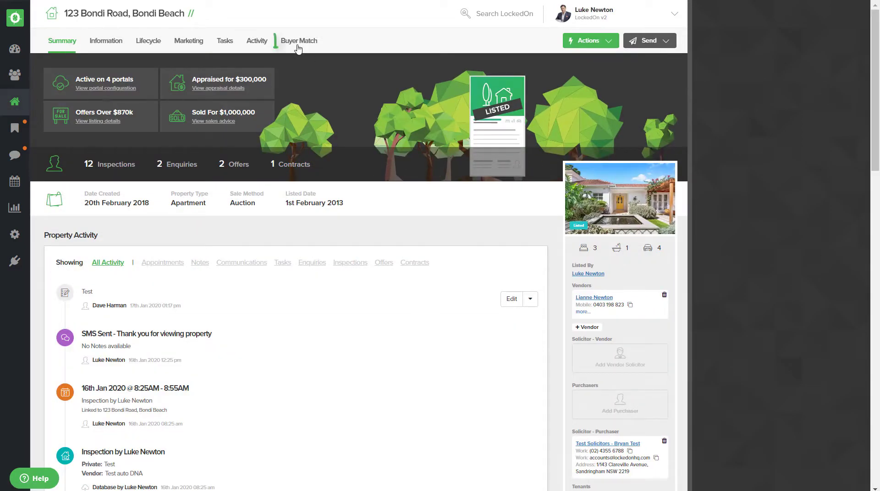
pyautogui.click(300, 40)
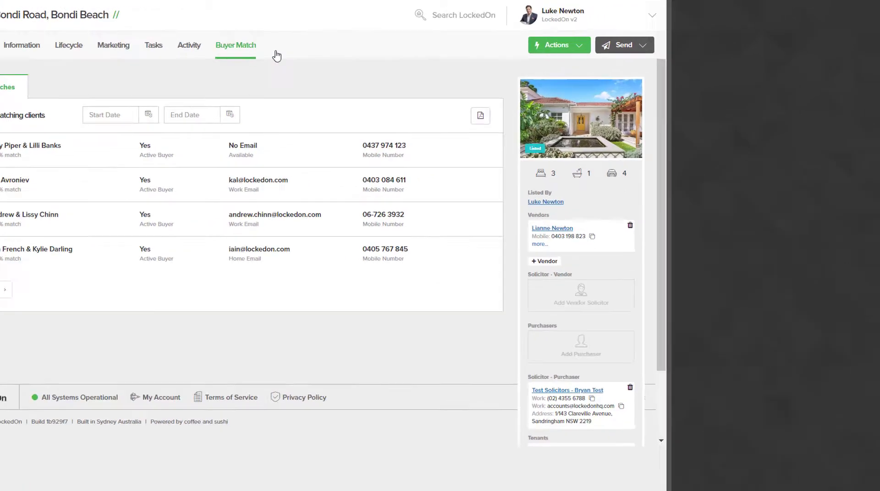
pyautogui.click(623, 45)
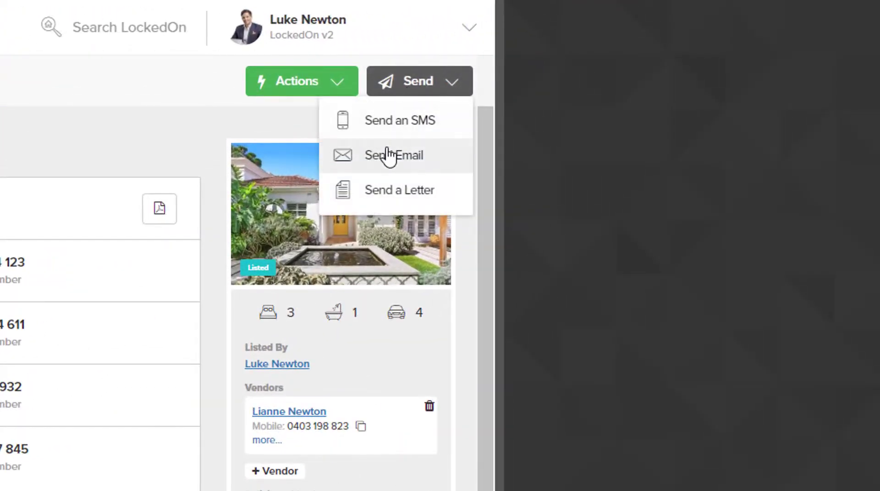
pyautogui.click(394, 155)
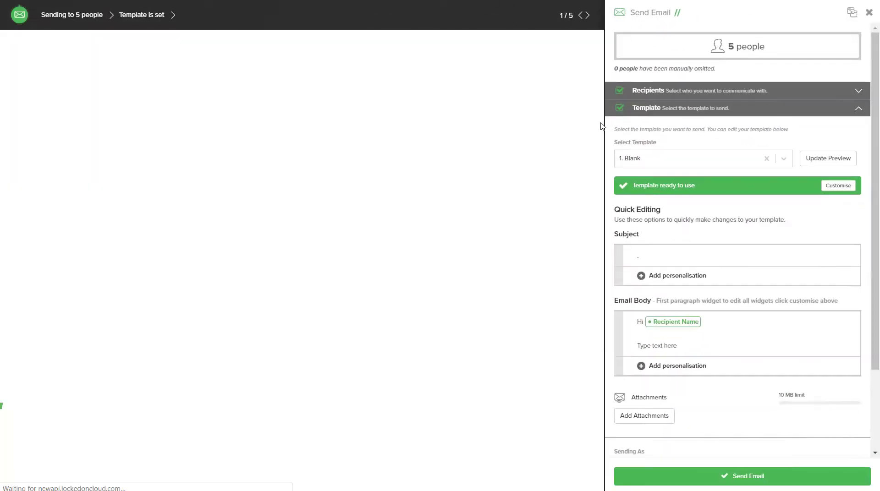
# - Apply the Just Listed email template, found by searching 'just'
pyautogui.click(782, 158)
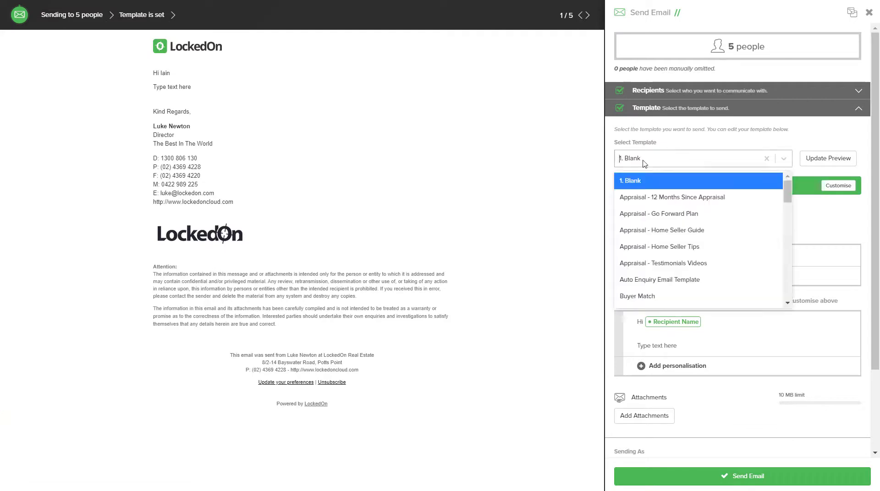
pyautogui.write('just l')
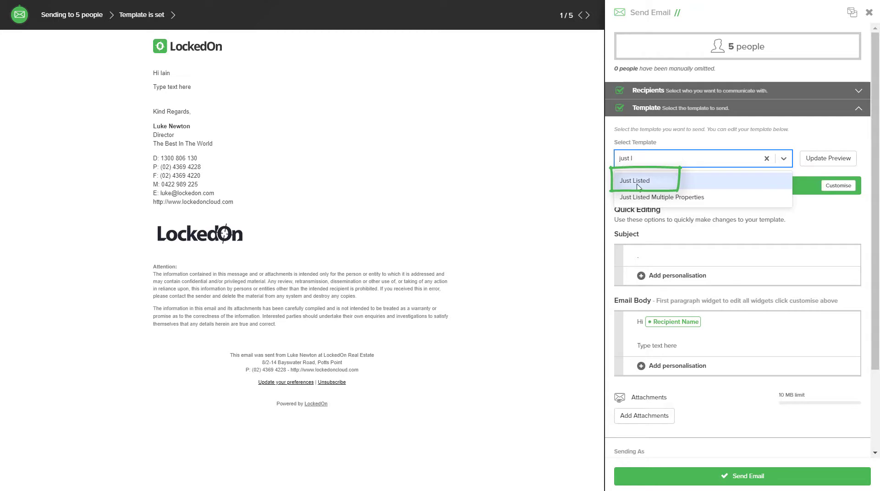
pyautogui.click(634, 180)
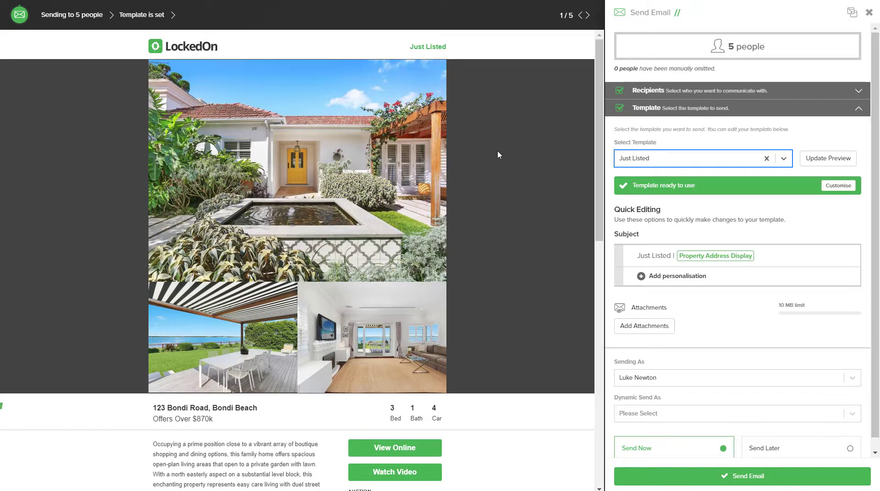
# - Scroll the Send Email panel down to the sender settings
pyautogui.scroll(-3)
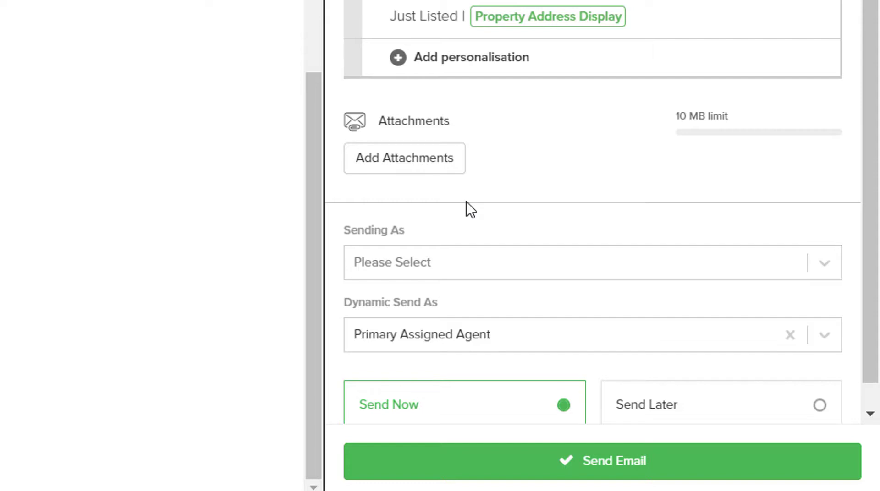
# - Send the Just Listed email now to the five matched buyers
pyautogui.scroll(-3)
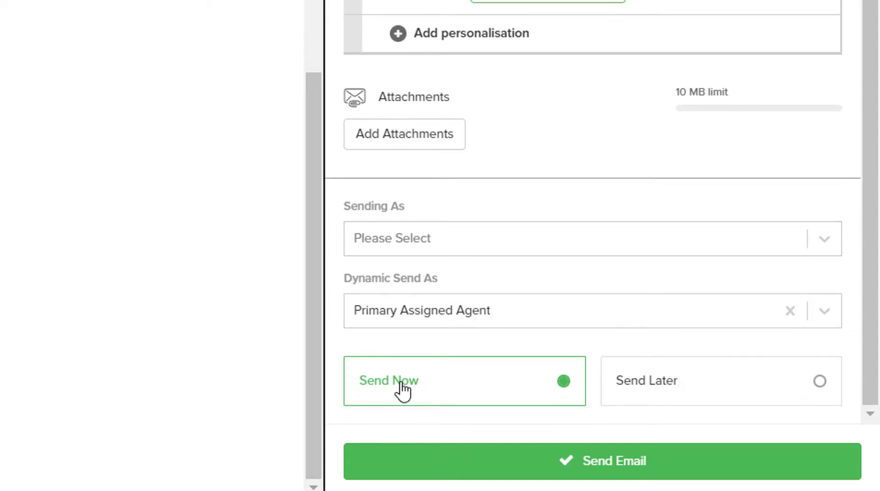
pyautogui.moveTo(663, 390)
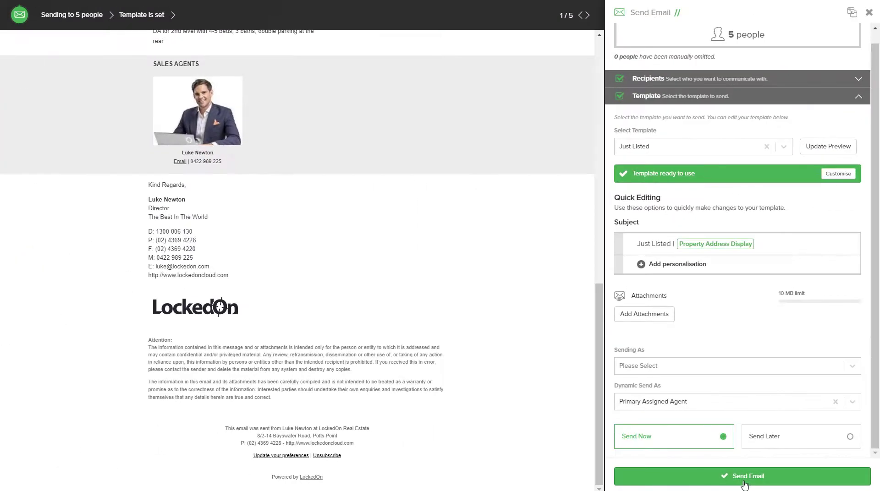
pyautogui.click(744, 476)
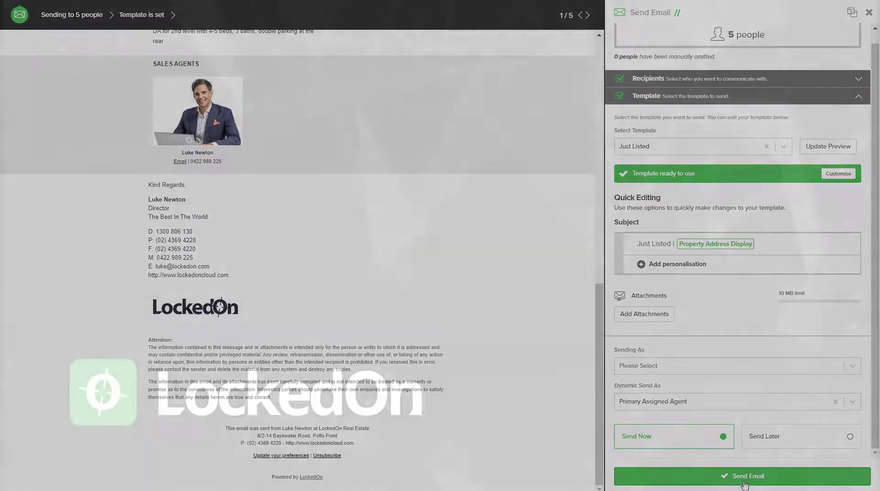